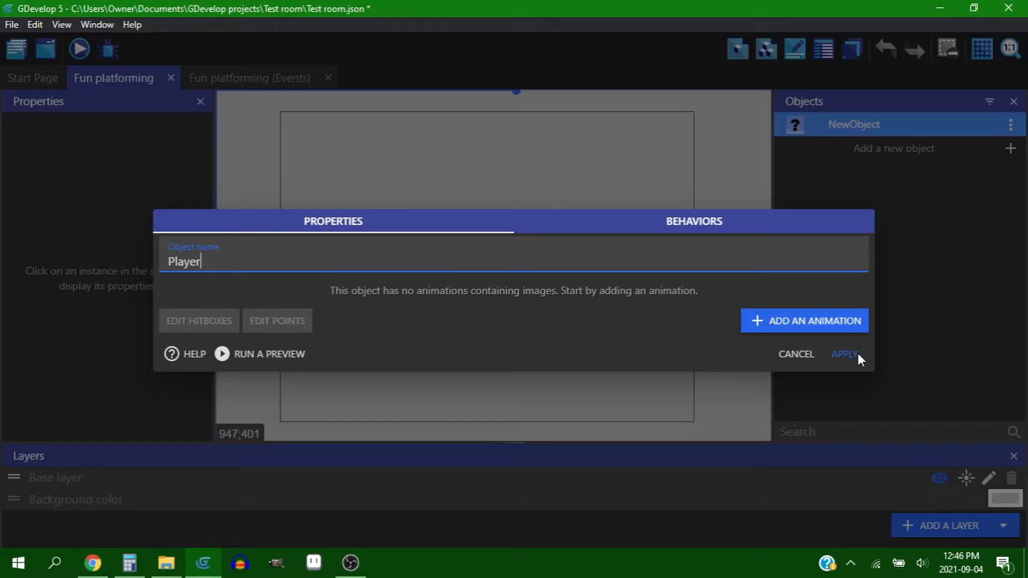
Add Orange Utility.png as the Player object's animation image
click(812, 321)
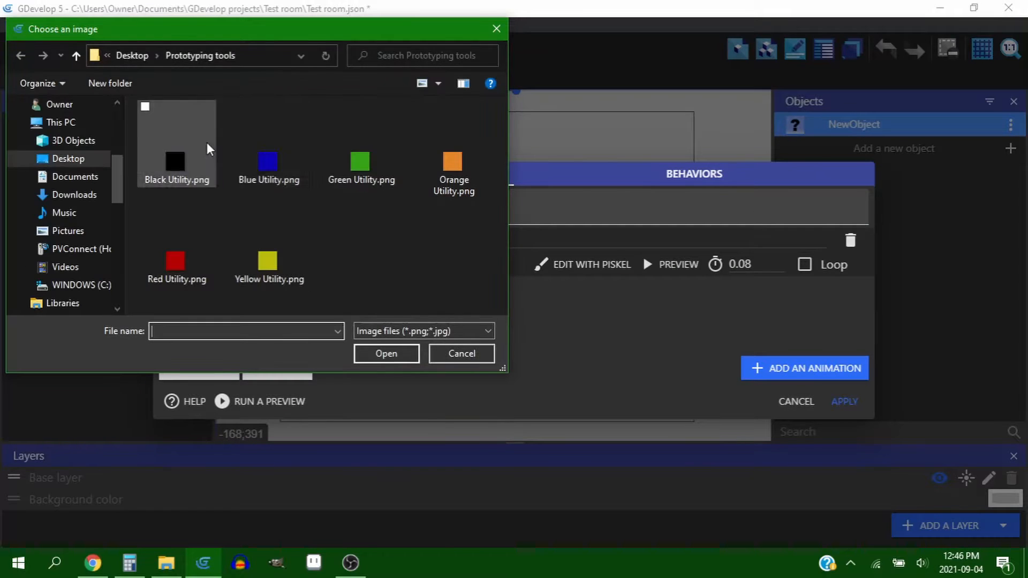
click(454, 164)
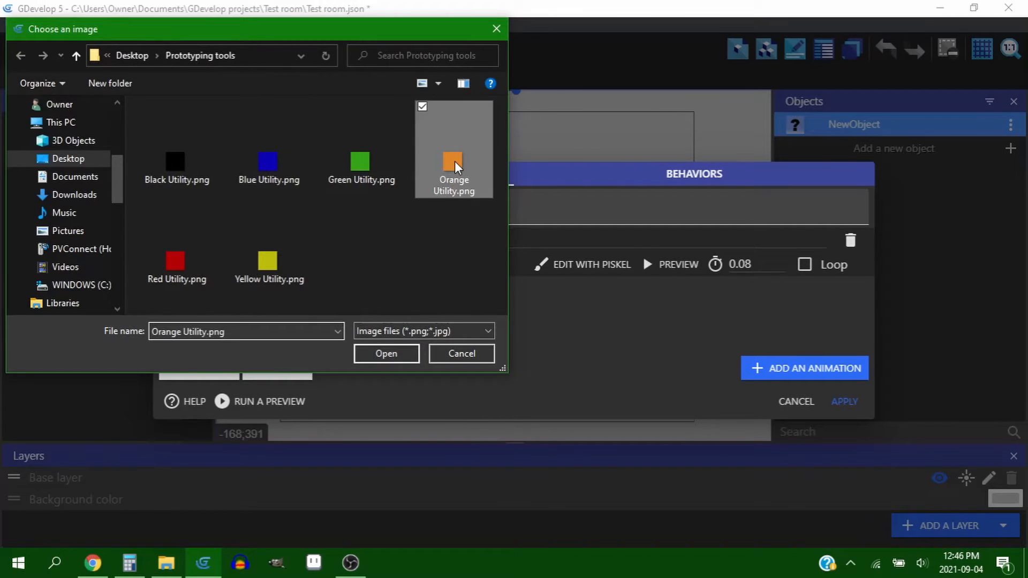
click(386, 353)
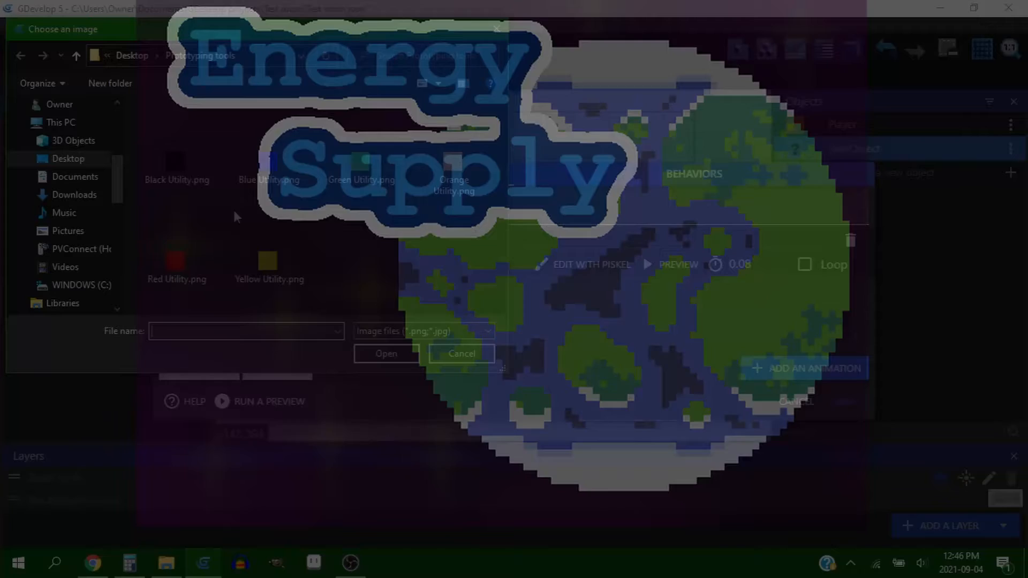
Adjust the tall Platforms wall around the Player and launch a scene preview
click(460, 352)
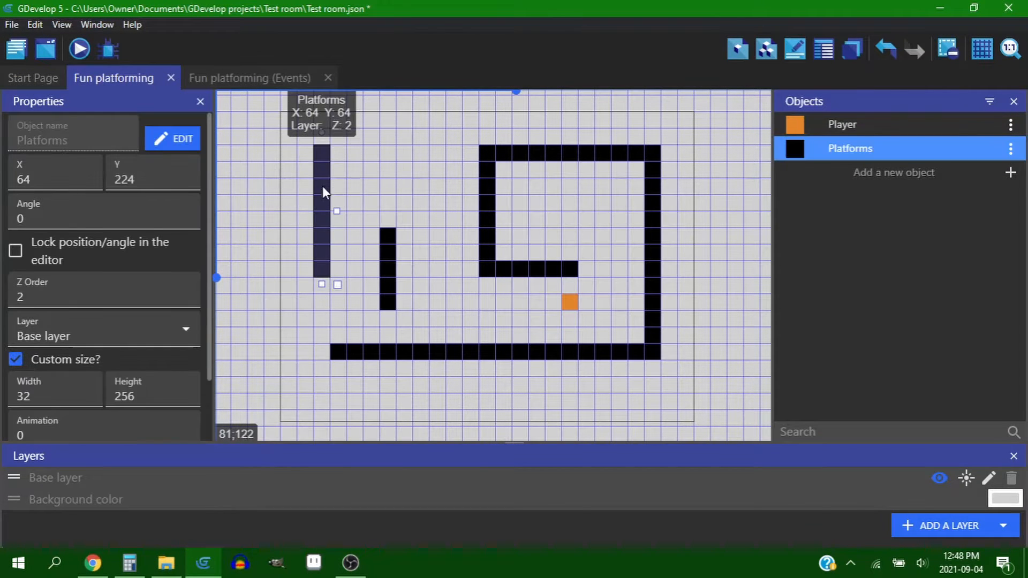
click(841, 125)
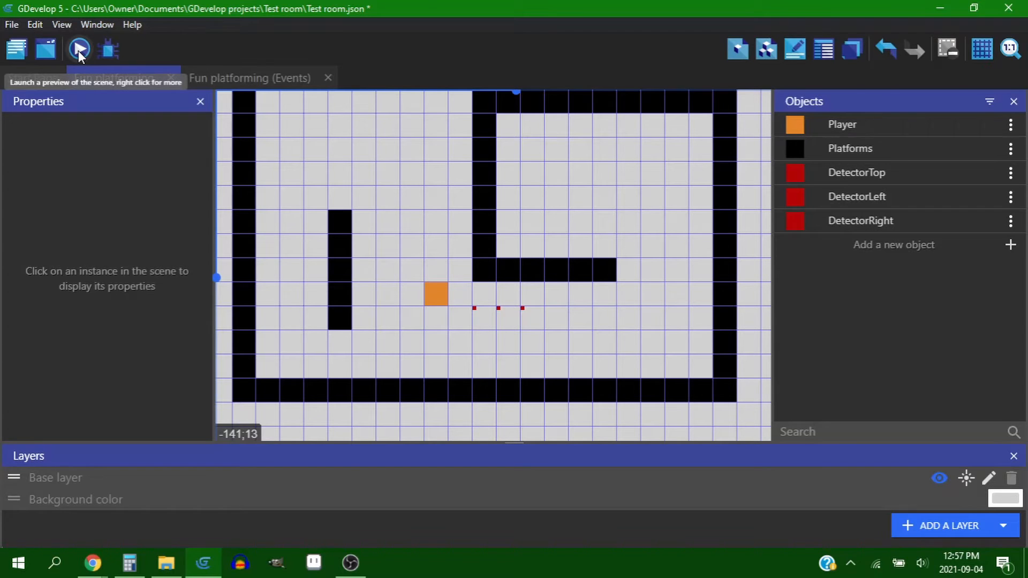
click(79, 49)
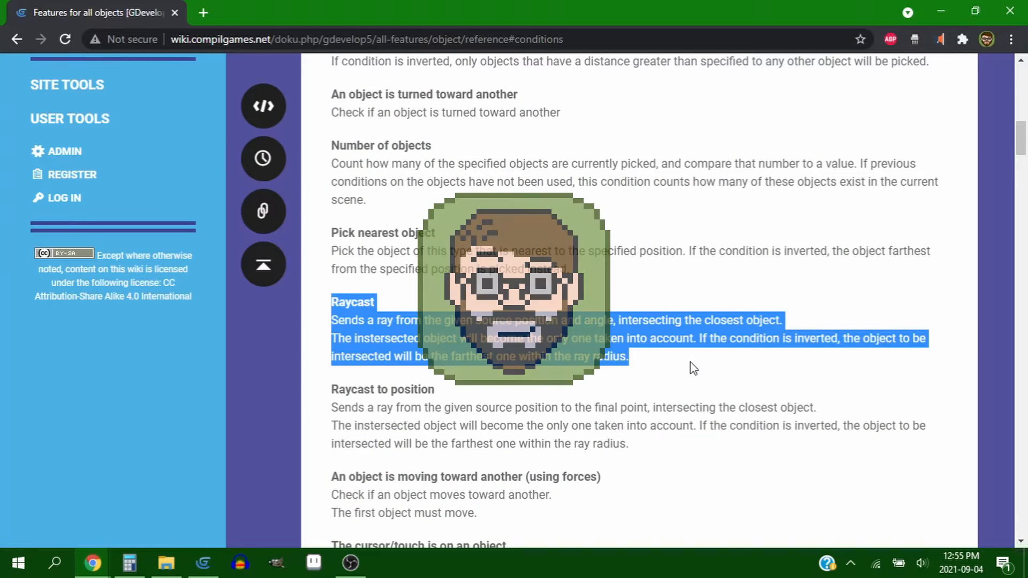
Select the Raycast condition's description text in the wiki reference
click(693, 368)
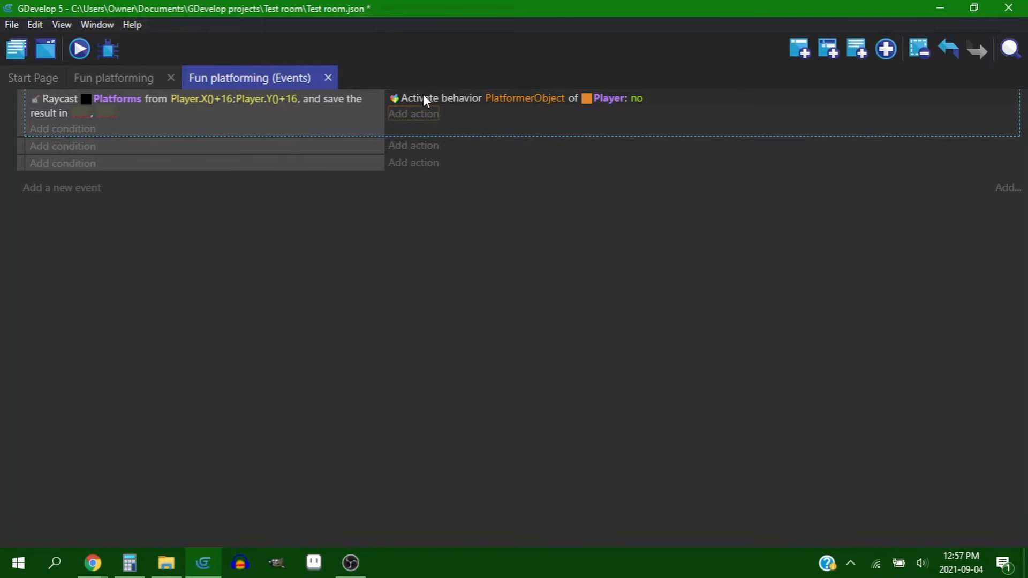
Preview the level to test the raycast event disabling PlatformerObject
click(78, 49)
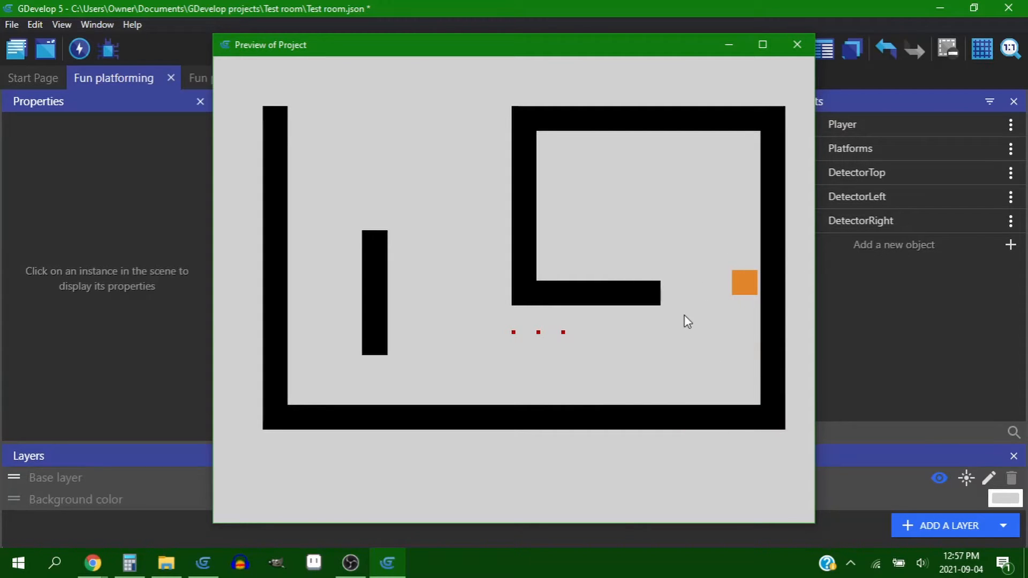
mouse_move(767, 303)
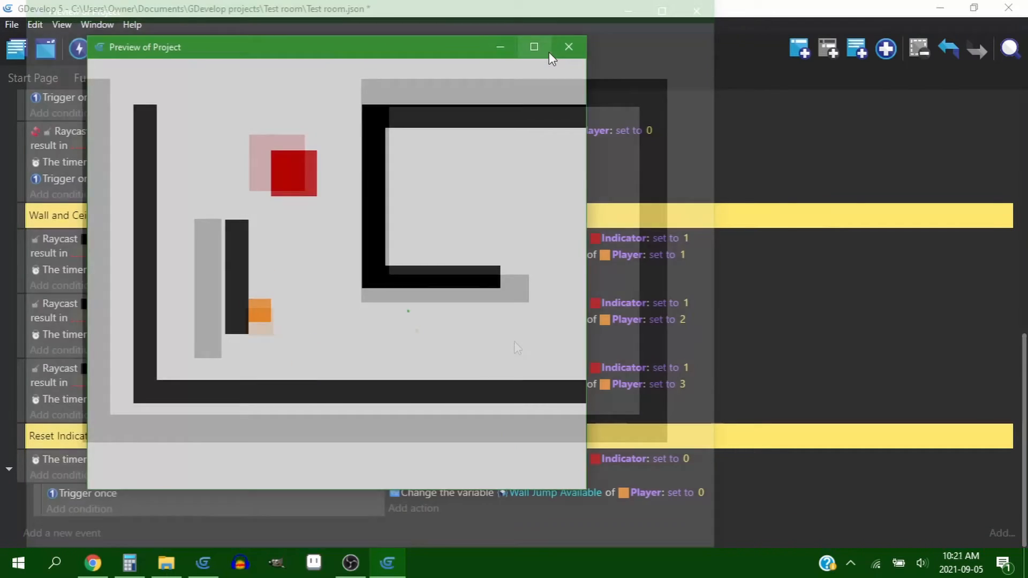
Maximize and restore the wall-jump preview, test it, then close it
click(534, 47)
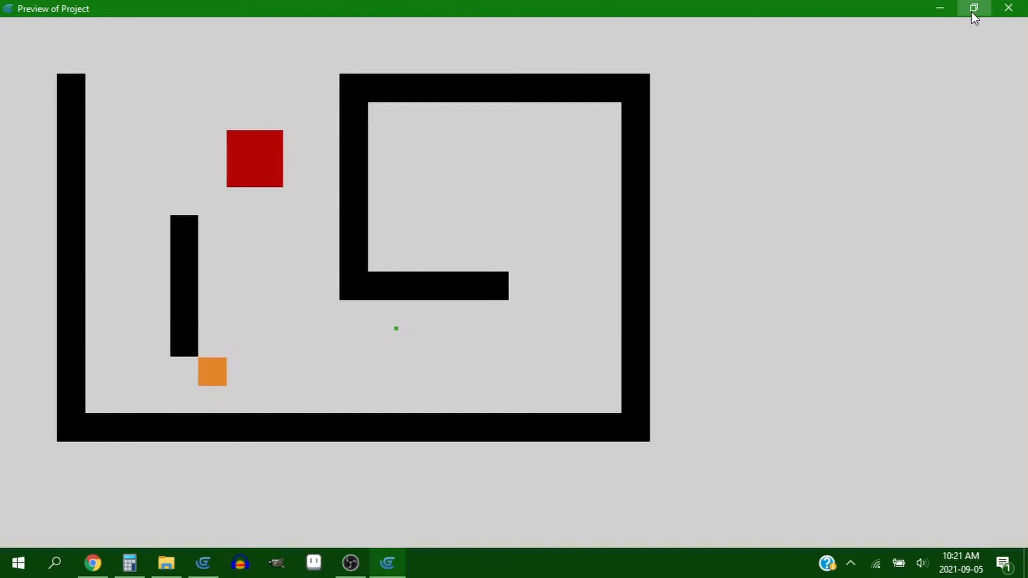
click(975, 8)
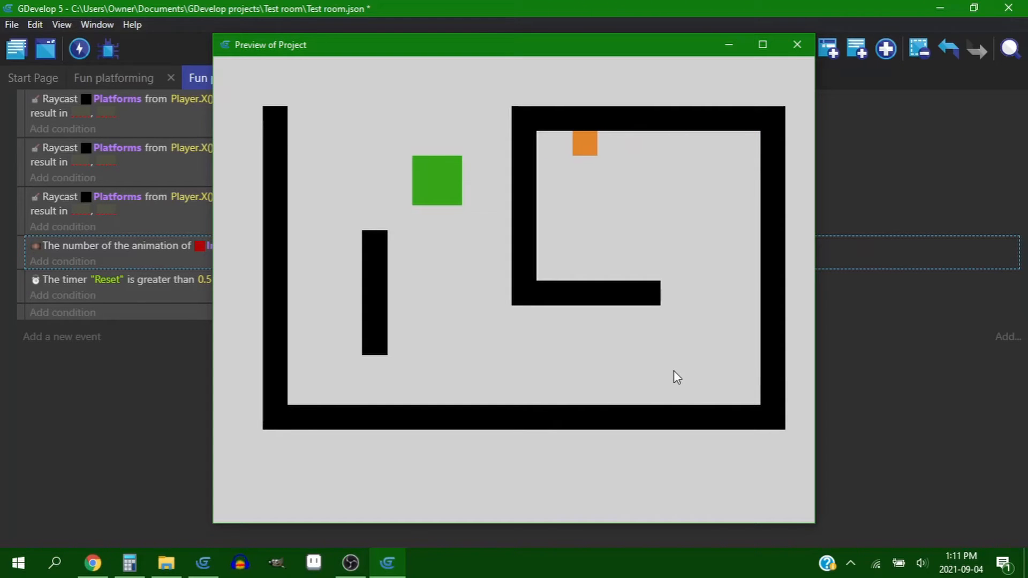
click(797, 44)
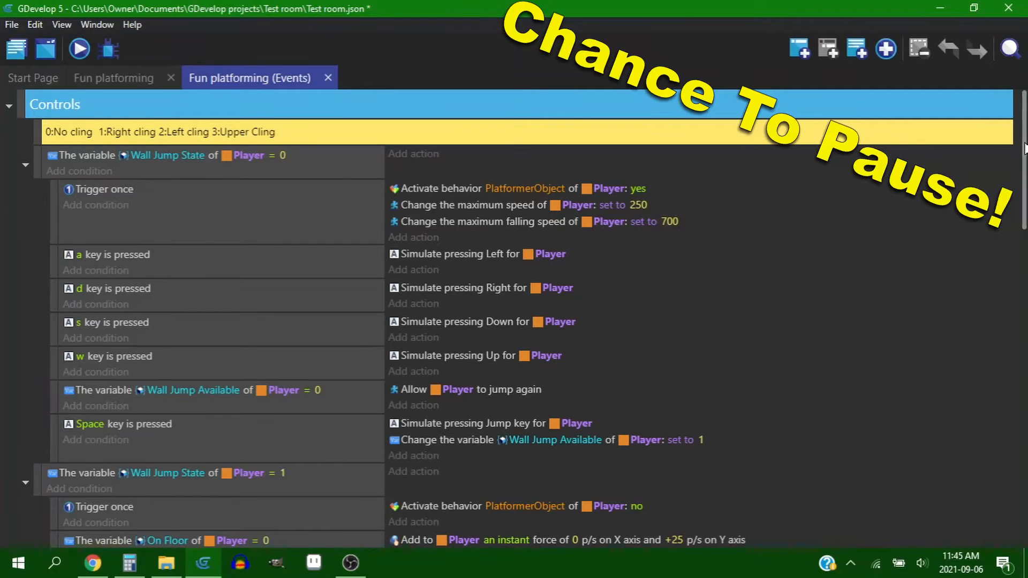
Scroll through the events and start setting up the Bullet Hell scene
scroll(down, 3)
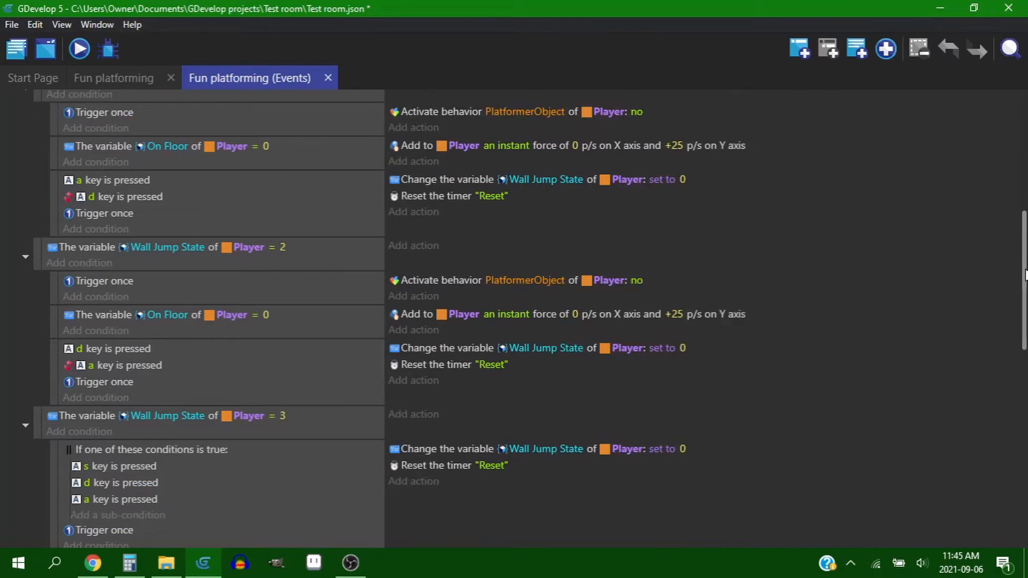
scroll(down, 3)
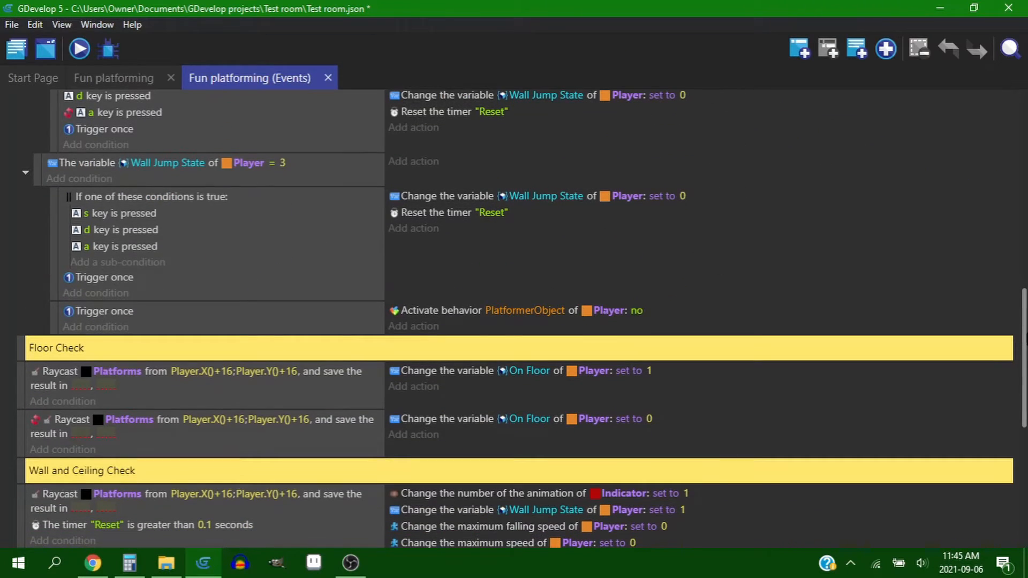
scroll(down, 3)
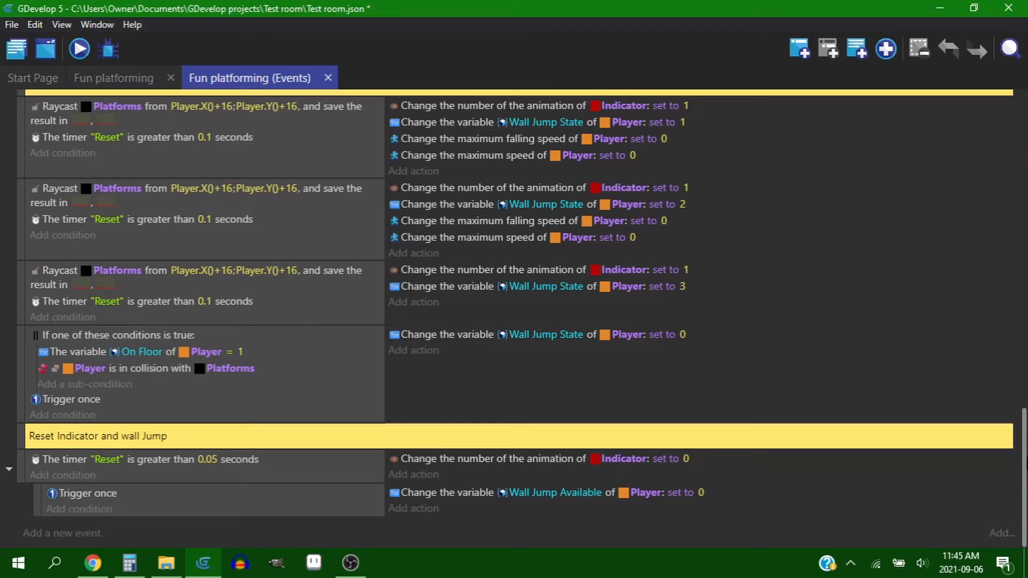
click(78, 48)
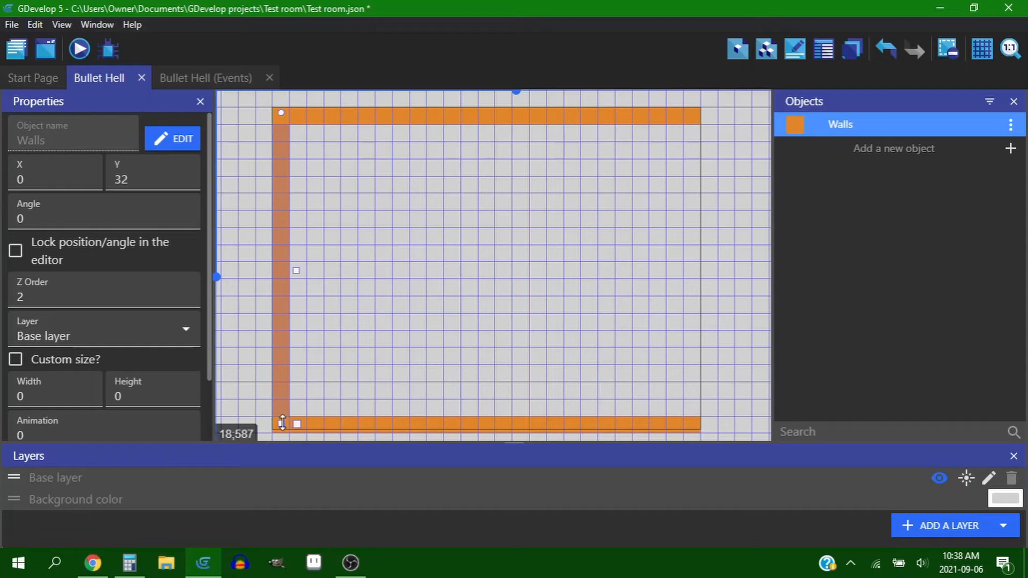
Resize the left wall along the arena edge and switch to Bullet Hell events
click(559, 182)
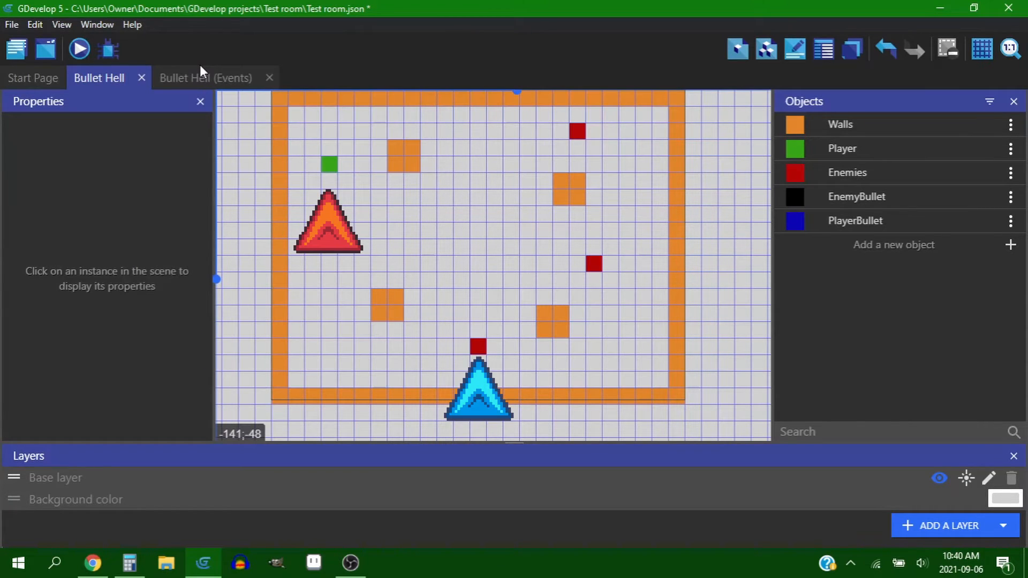
click(92, 563)
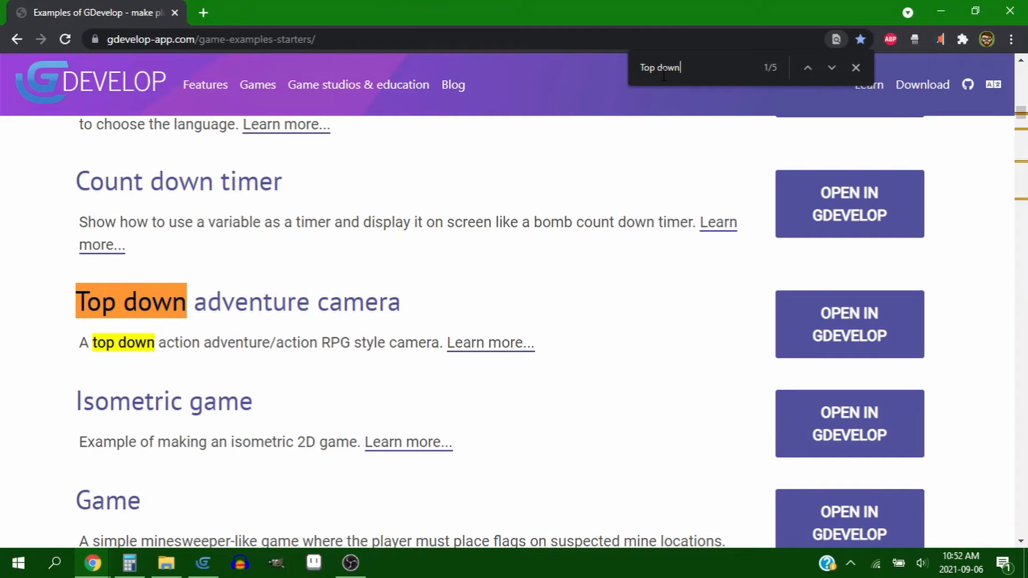
mouse_move(848, 324)
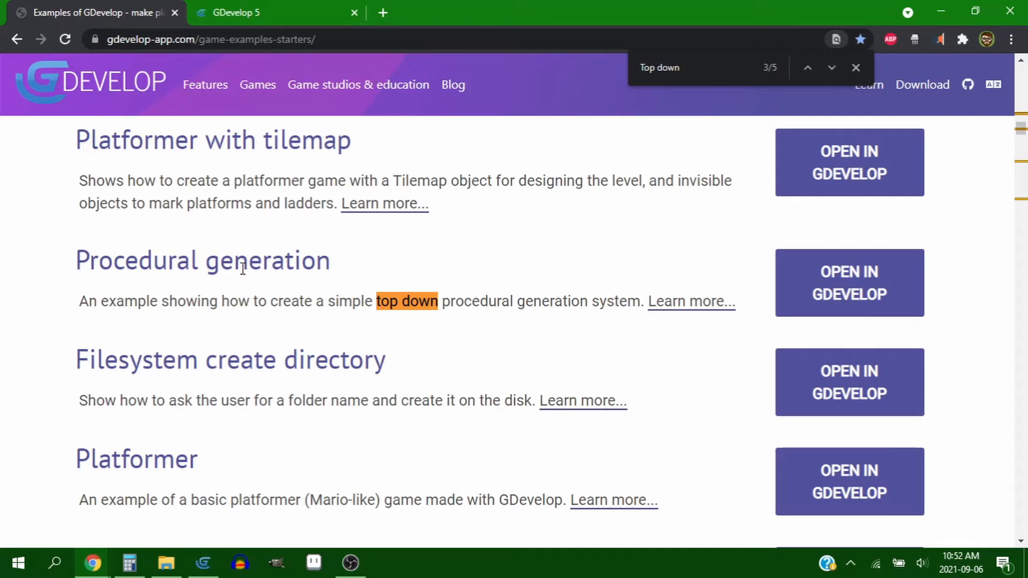
Step through the 'Top down' matches on the examples page
click(831, 67)
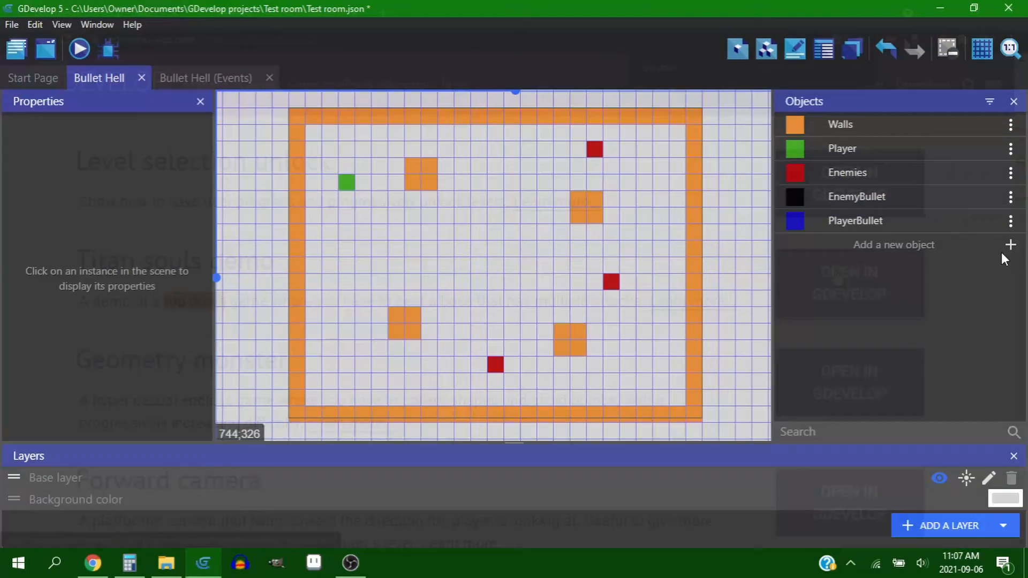
Add the Arrow sprite from the asset store to the game
click(1010, 244)
text(arro)
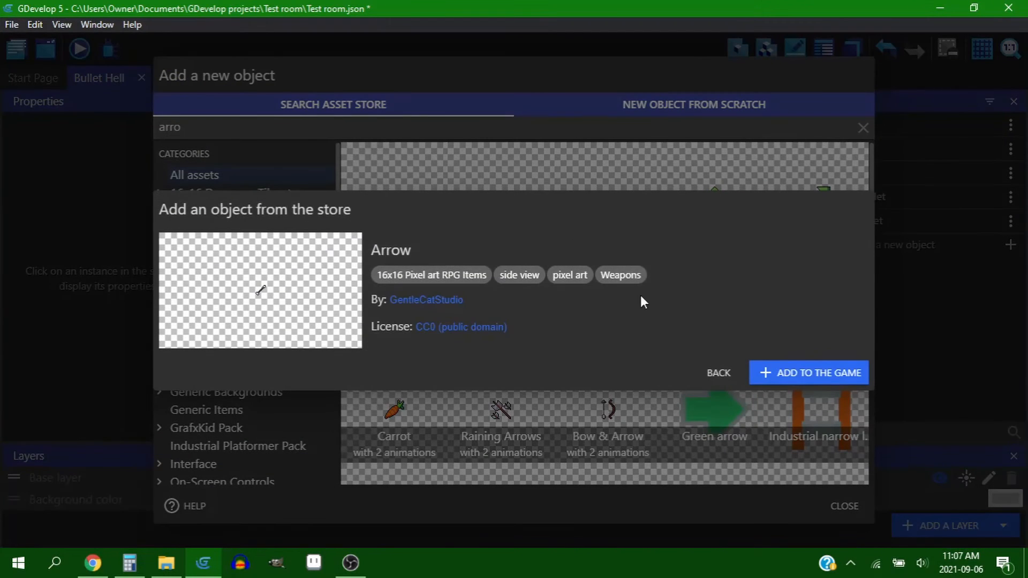
click(808, 373)
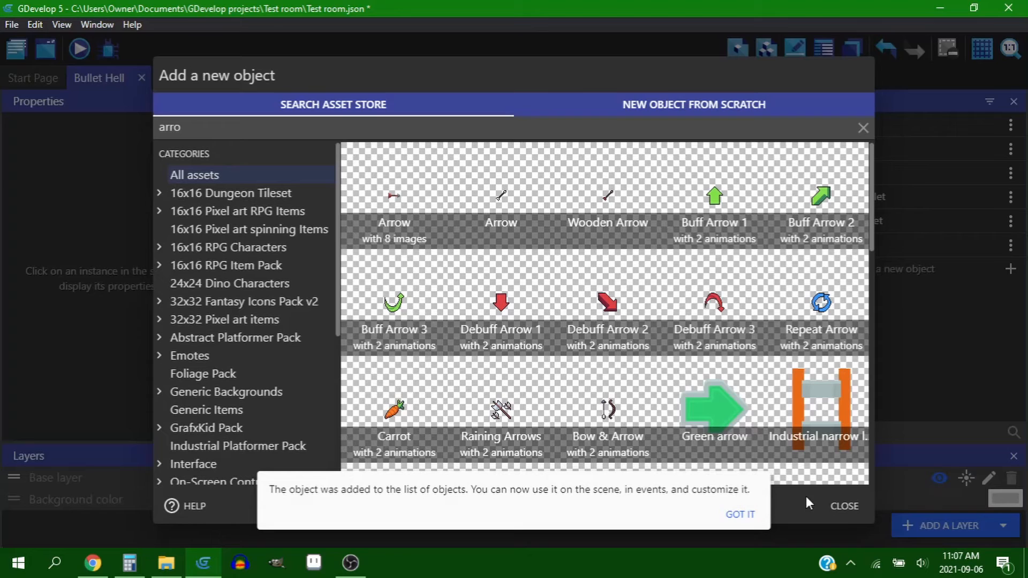
click(844, 506)
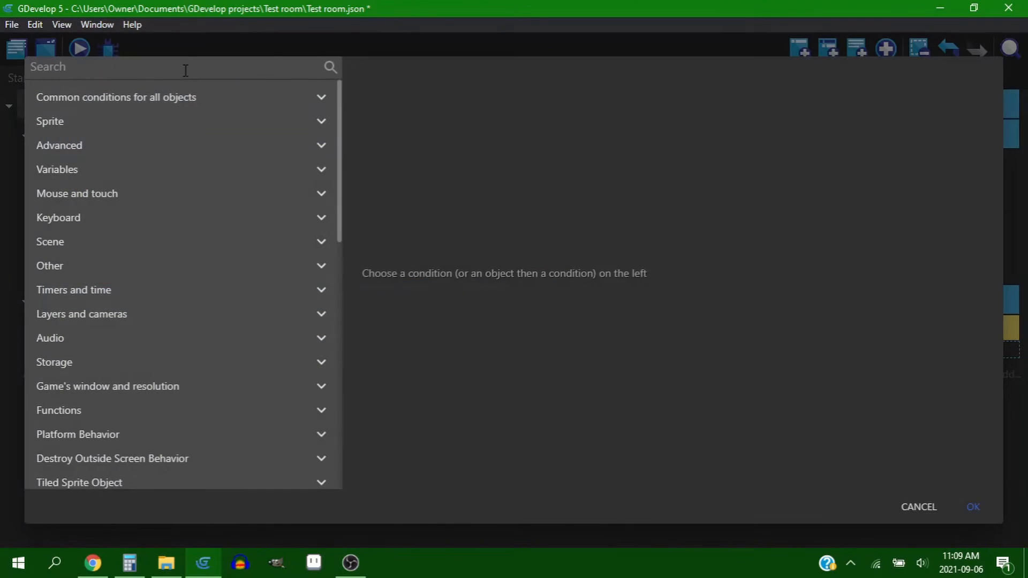
Set the Left mouse button release condition and preview firing charged arrows
text(Left)
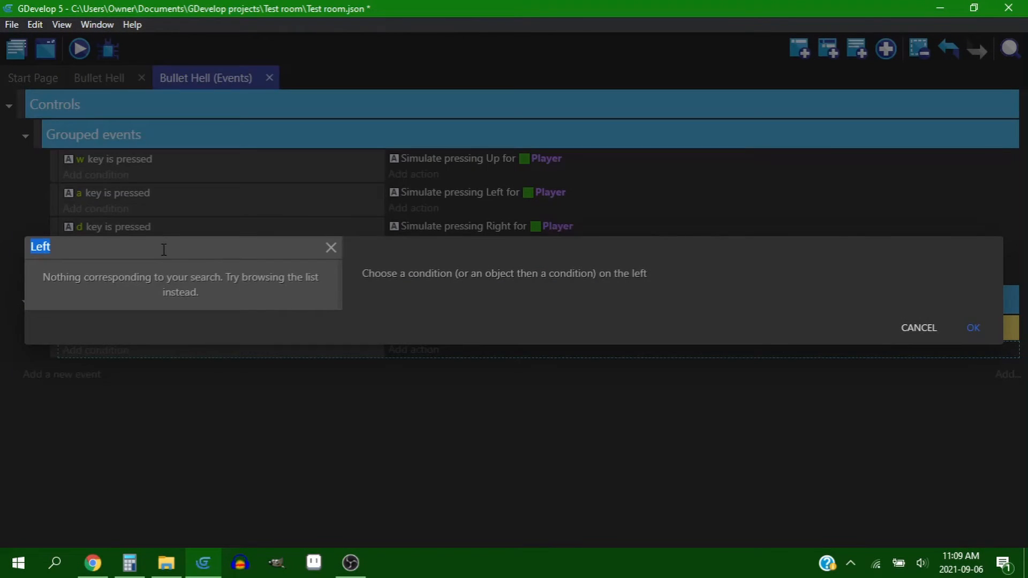
click(78, 49)
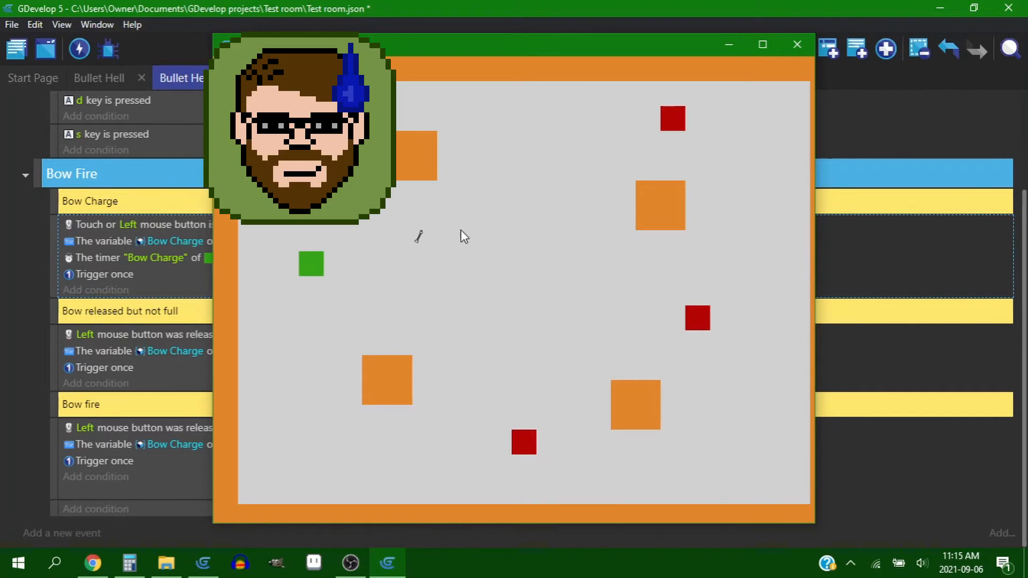
mouse_move(595, 188)
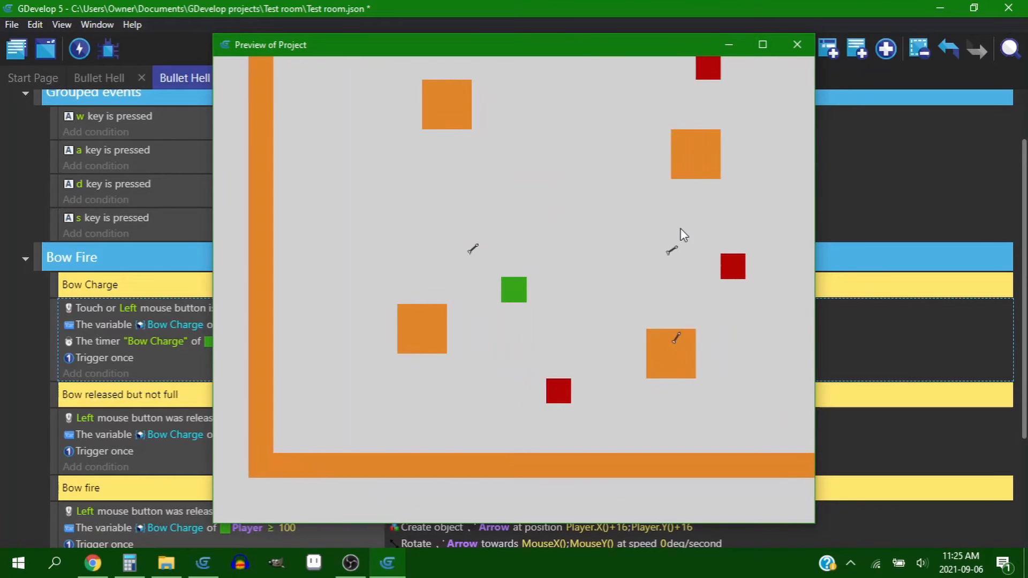
click(797, 45)
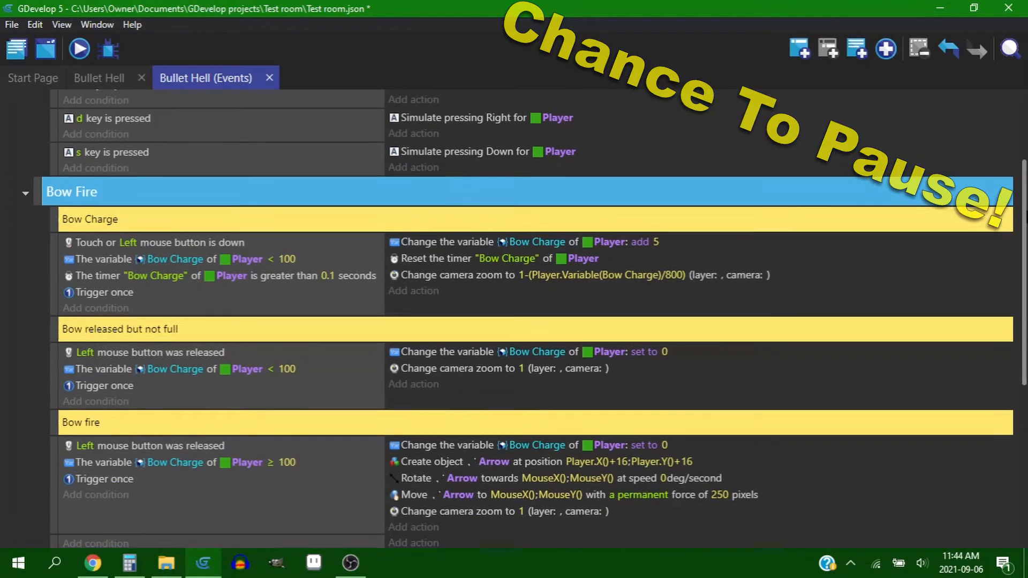
Review the Wall Collision, Arrows and Enemies event groups, then switch to Bullet Hell2 events
scroll(down, 3)
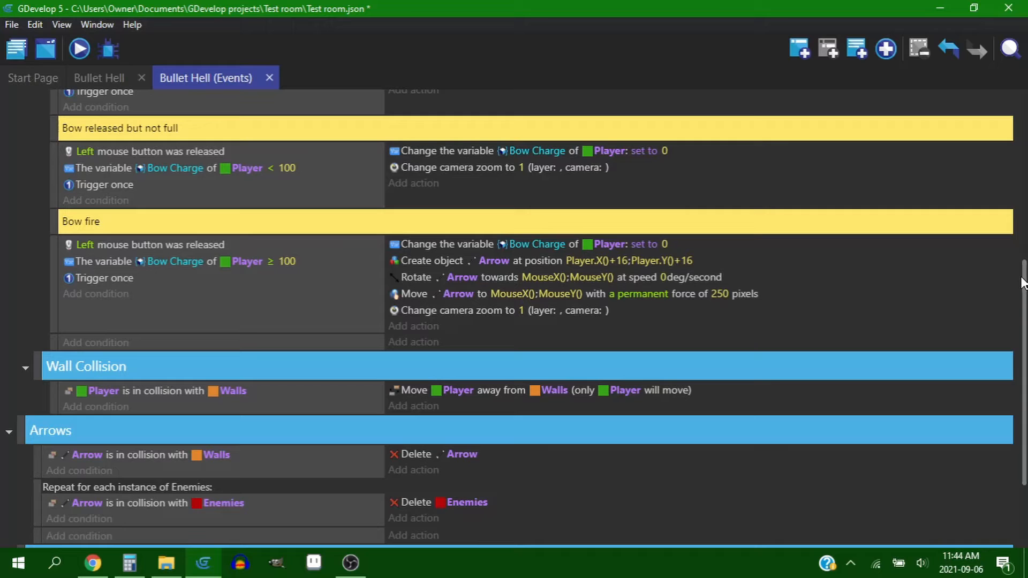
scroll(down, 3)
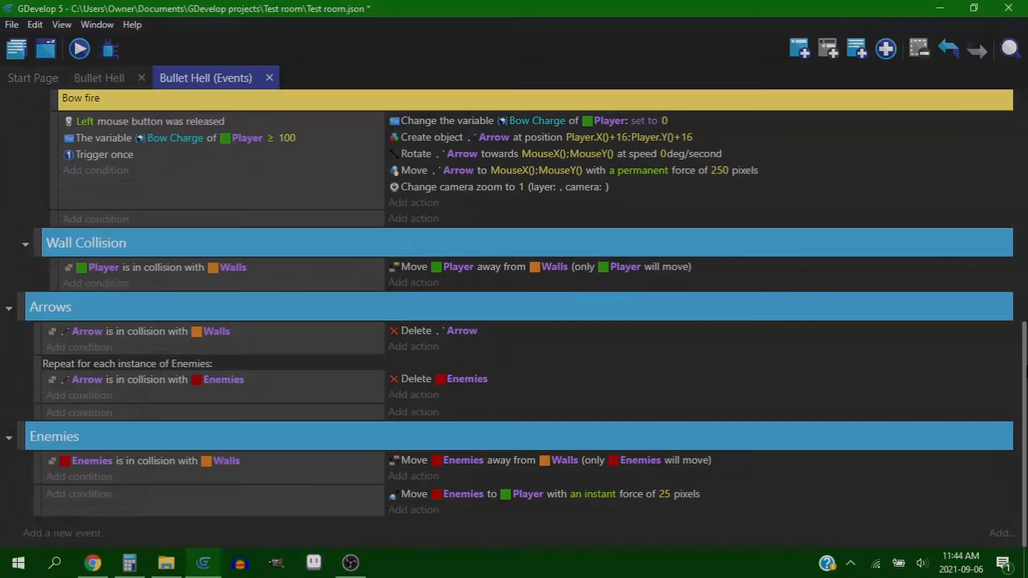
click(79, 49)
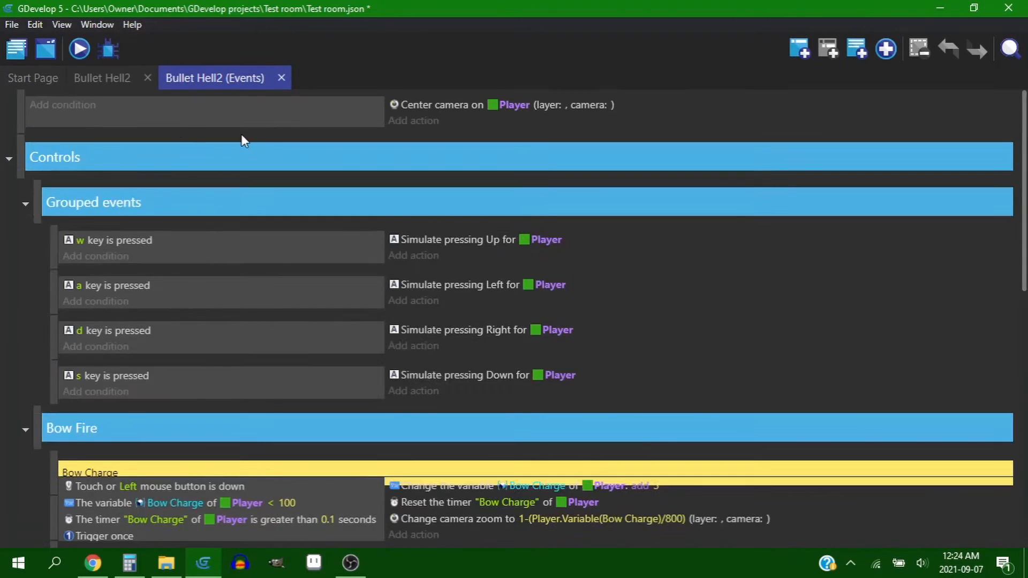
Remove the Bow Fire events and Arrow object, and search the asset store for 'ball'
scroll(up, 3)
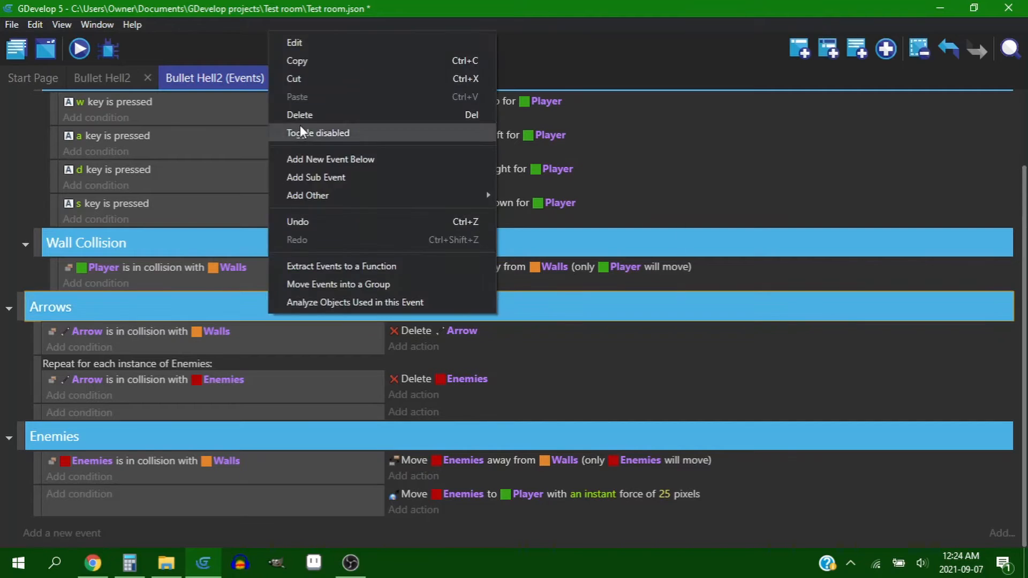
click(101, 77)
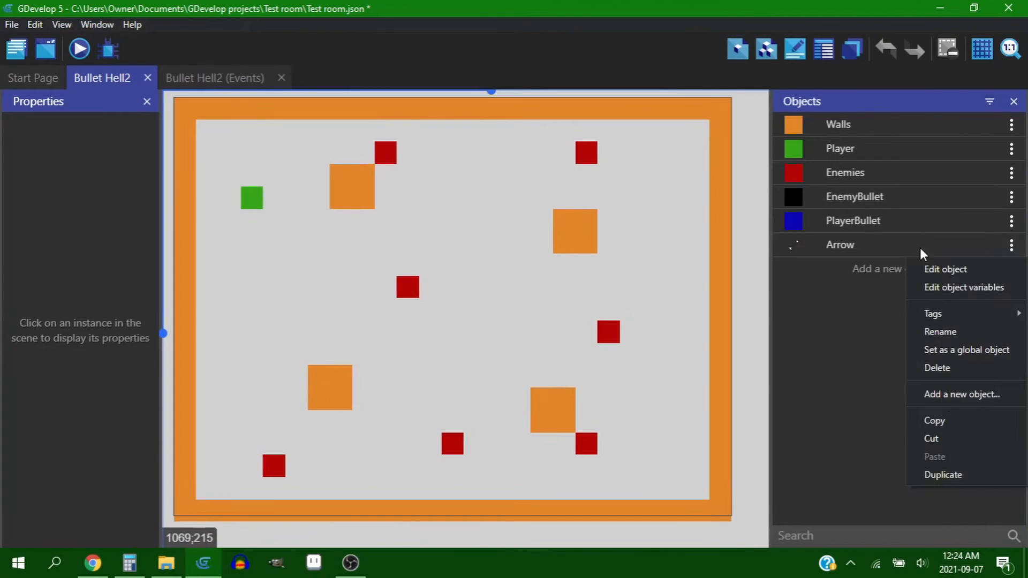
click(936, 368)
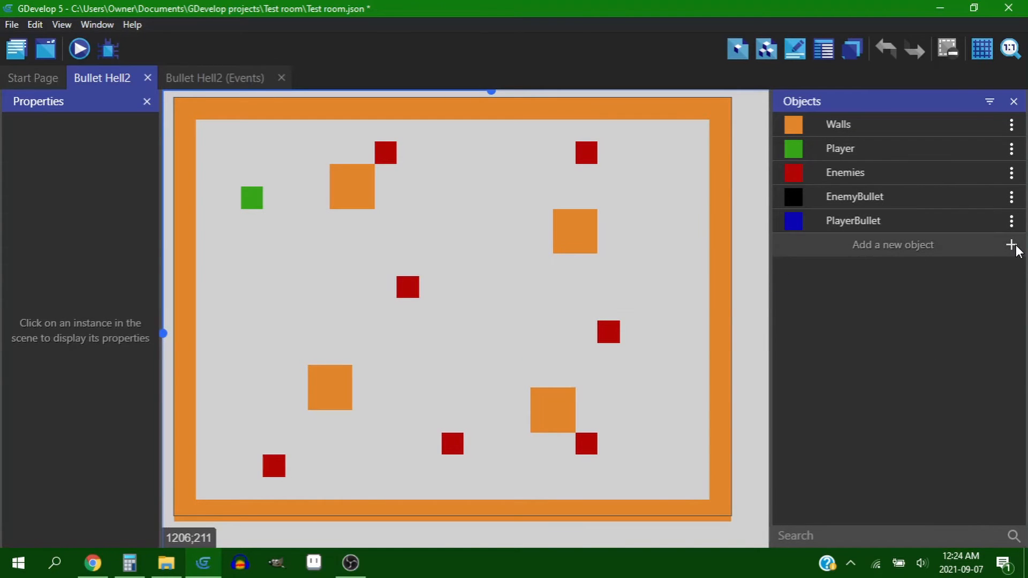
click(1011, 244)
text(ball)
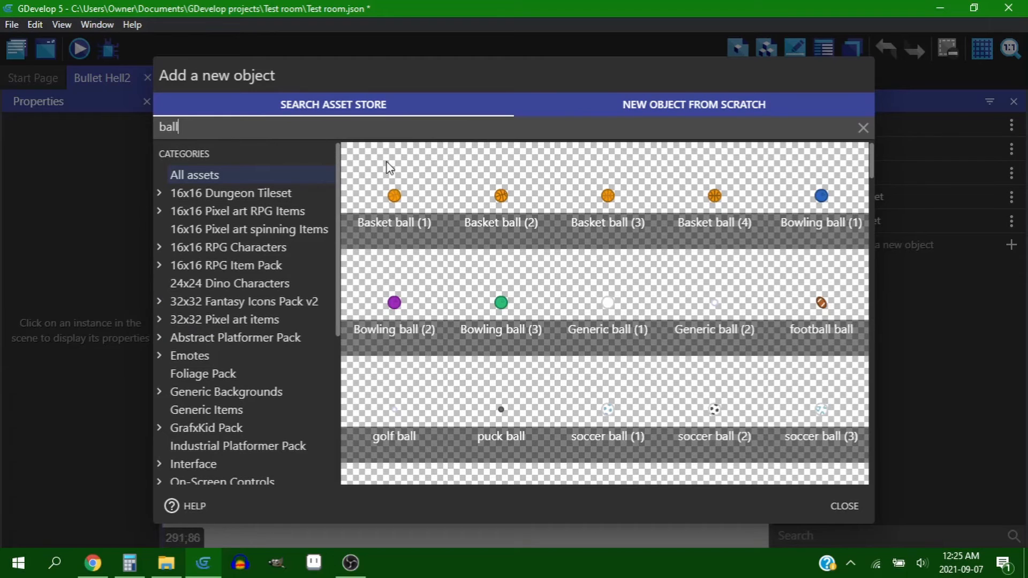
Add the Basket ball asset with a force toward Player.X()+16;Player.Y()+16, and preview
click(78, 48)
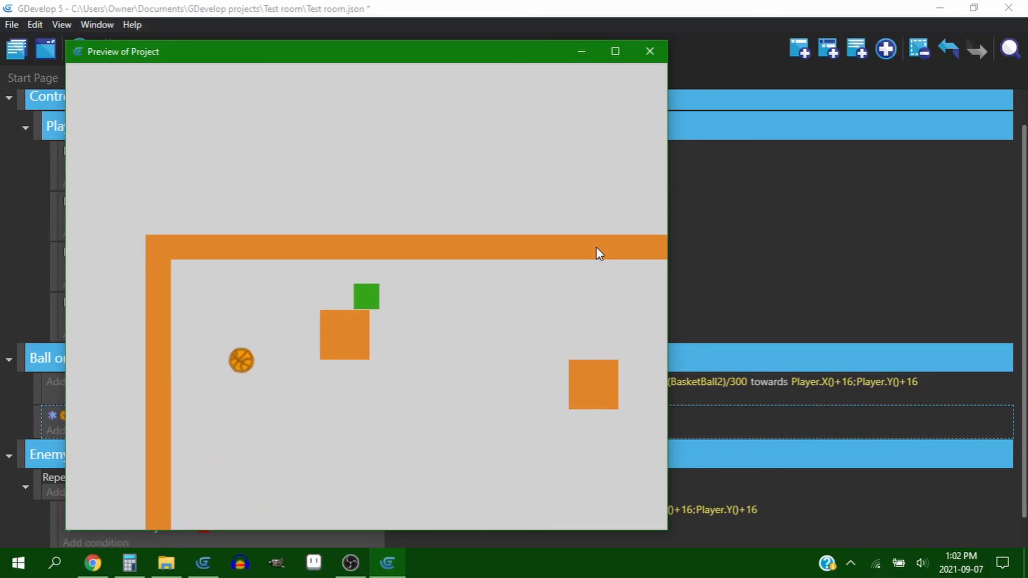
click(614, 51)
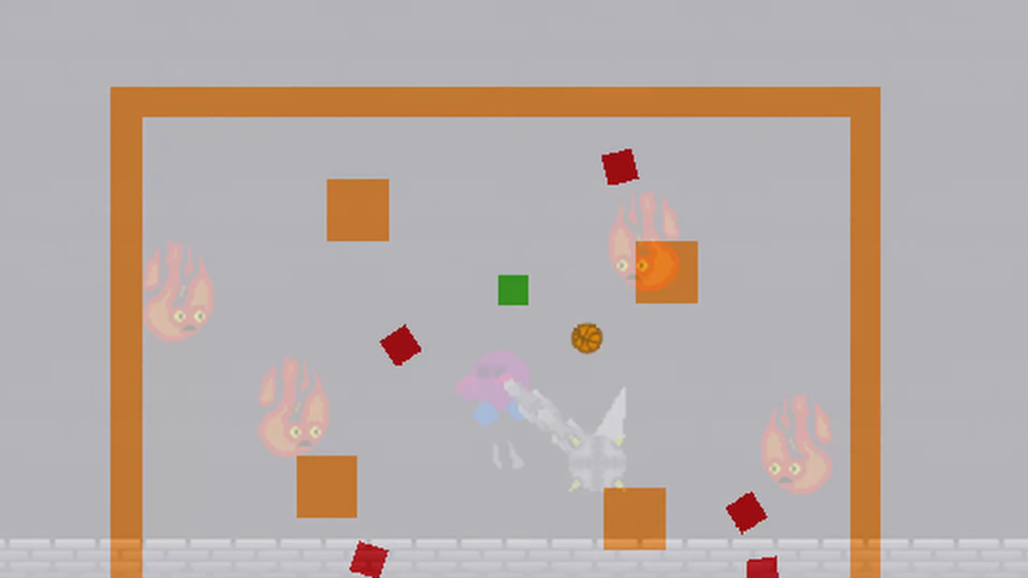